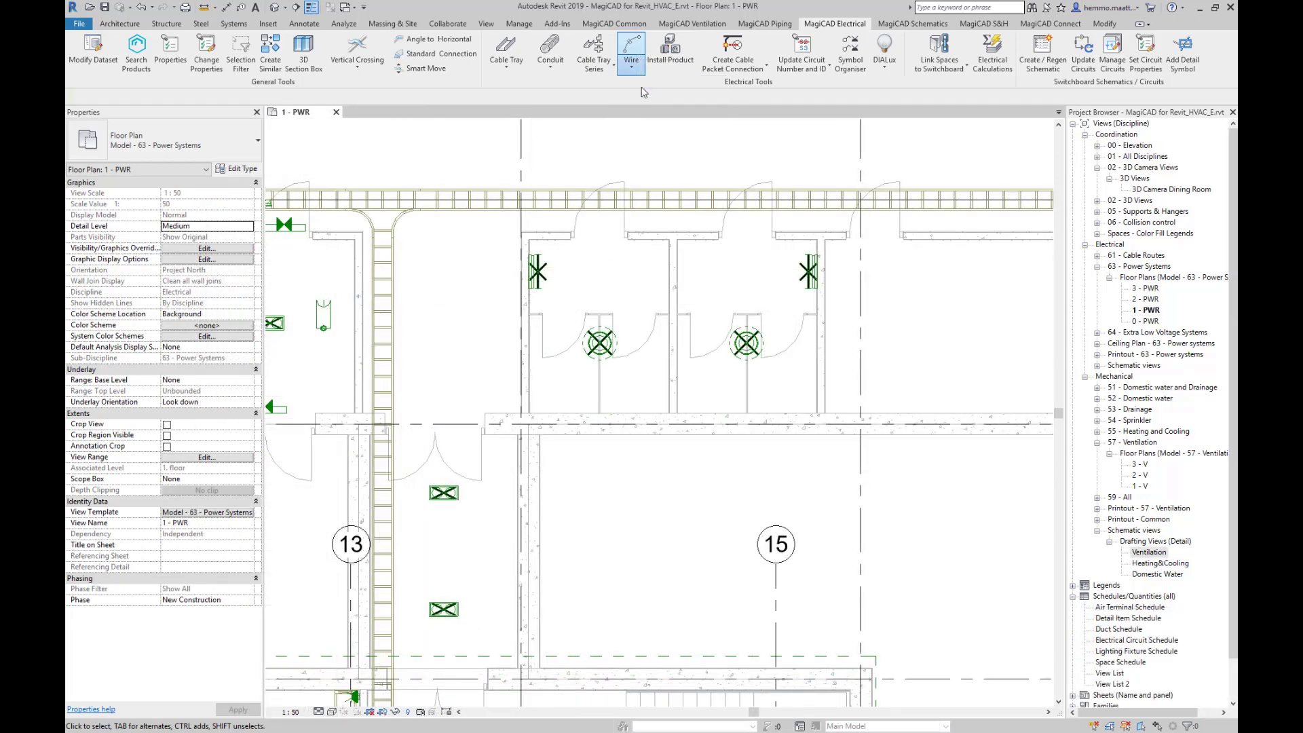
- Activate the MagiCAD Wire tool on the 1 - PWR floor plan
{"action": "left_click", "coordinate": [630, 50]}
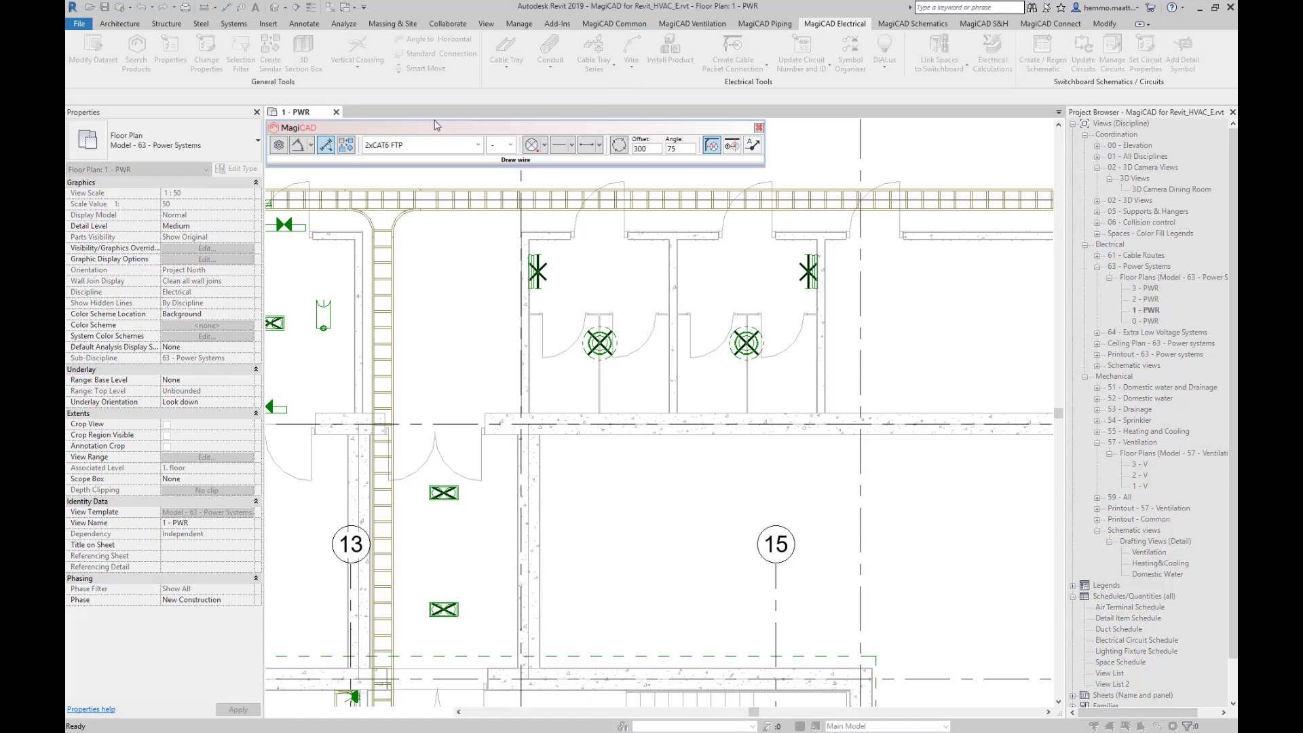
{"action": "mouse_move", "coordinate": [325, 144]}
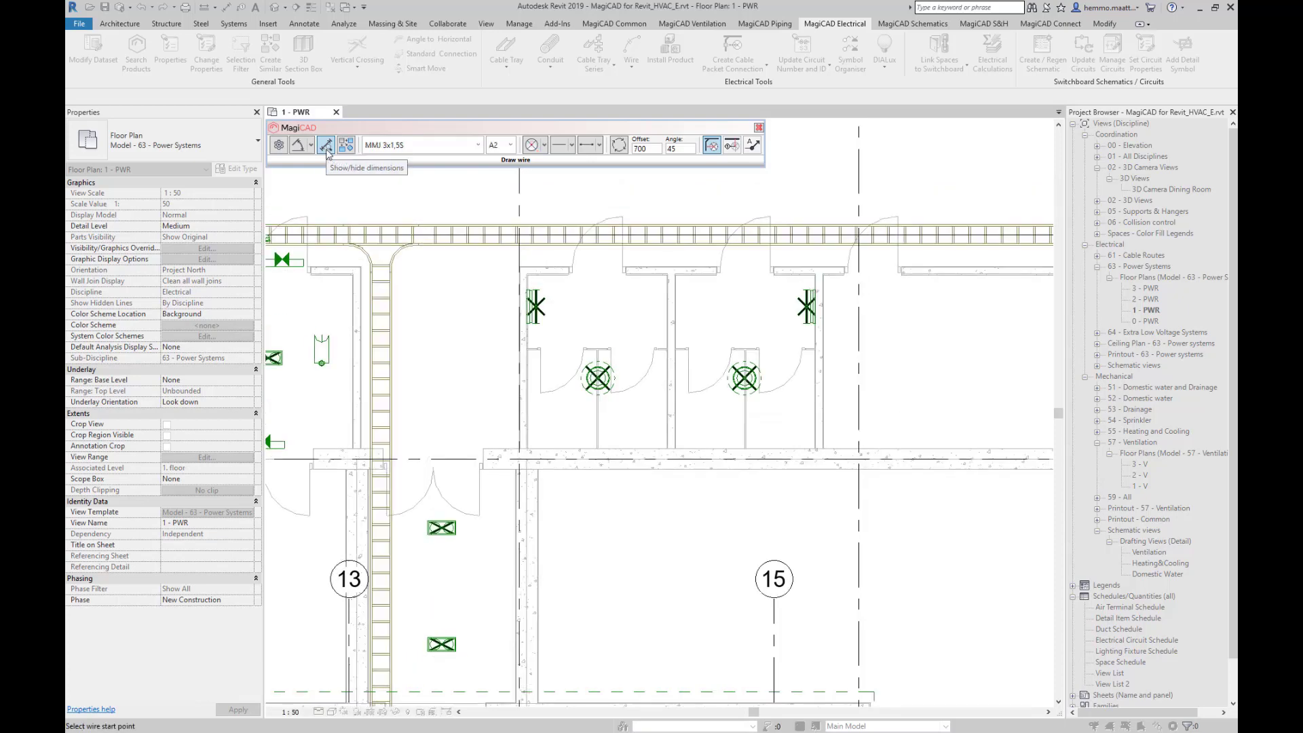
{"action": "mouse_move", "coordinate": [280, 145]}
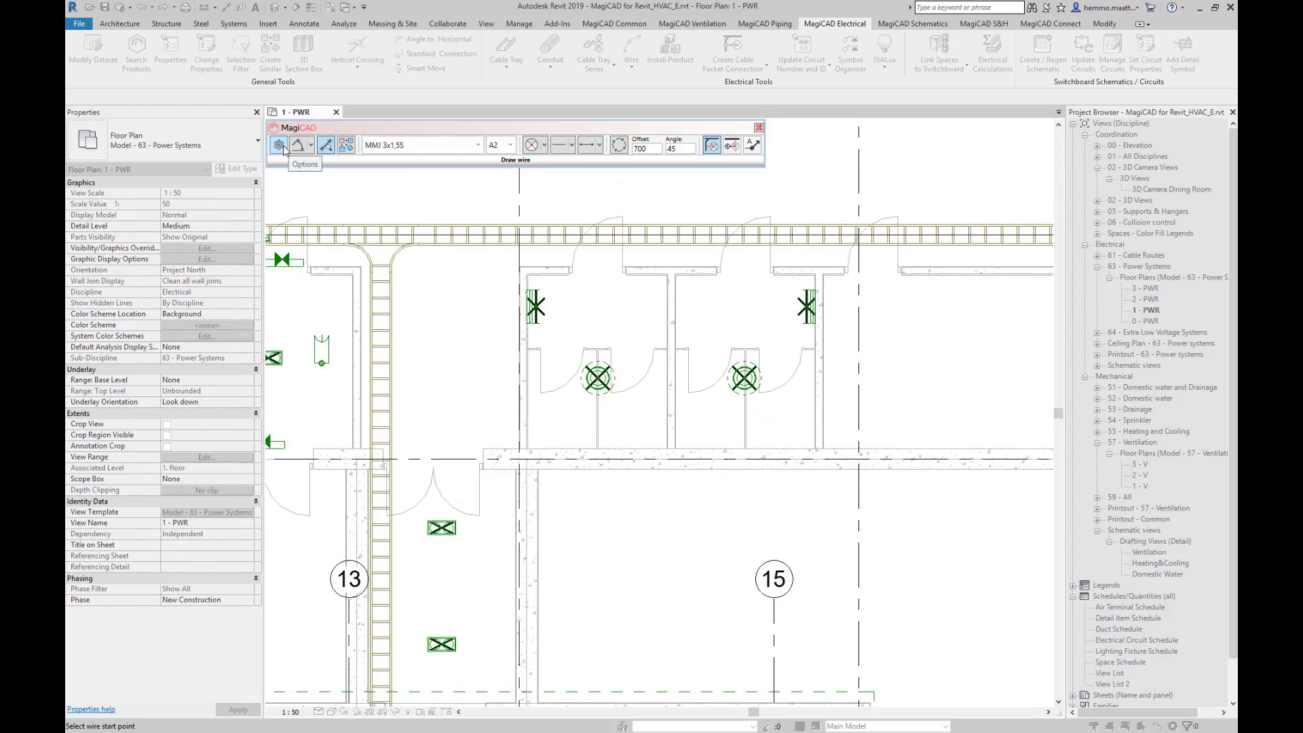
- Review the Draw wire options for 2xCAT6 FTP, offset 300 and angle 75
{"action": "left_click", "coordinate": [280, 145]}
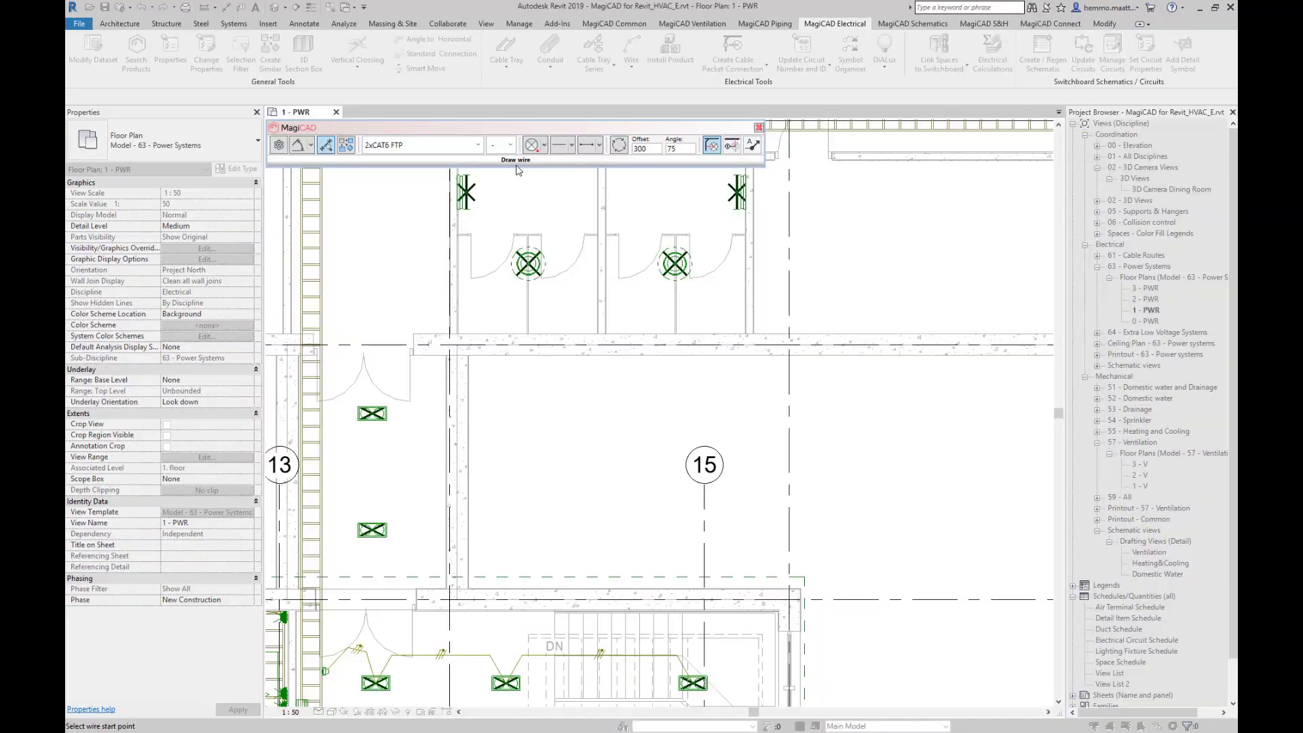
{"action": "mouse_move", "coordinate": [512, 171]}
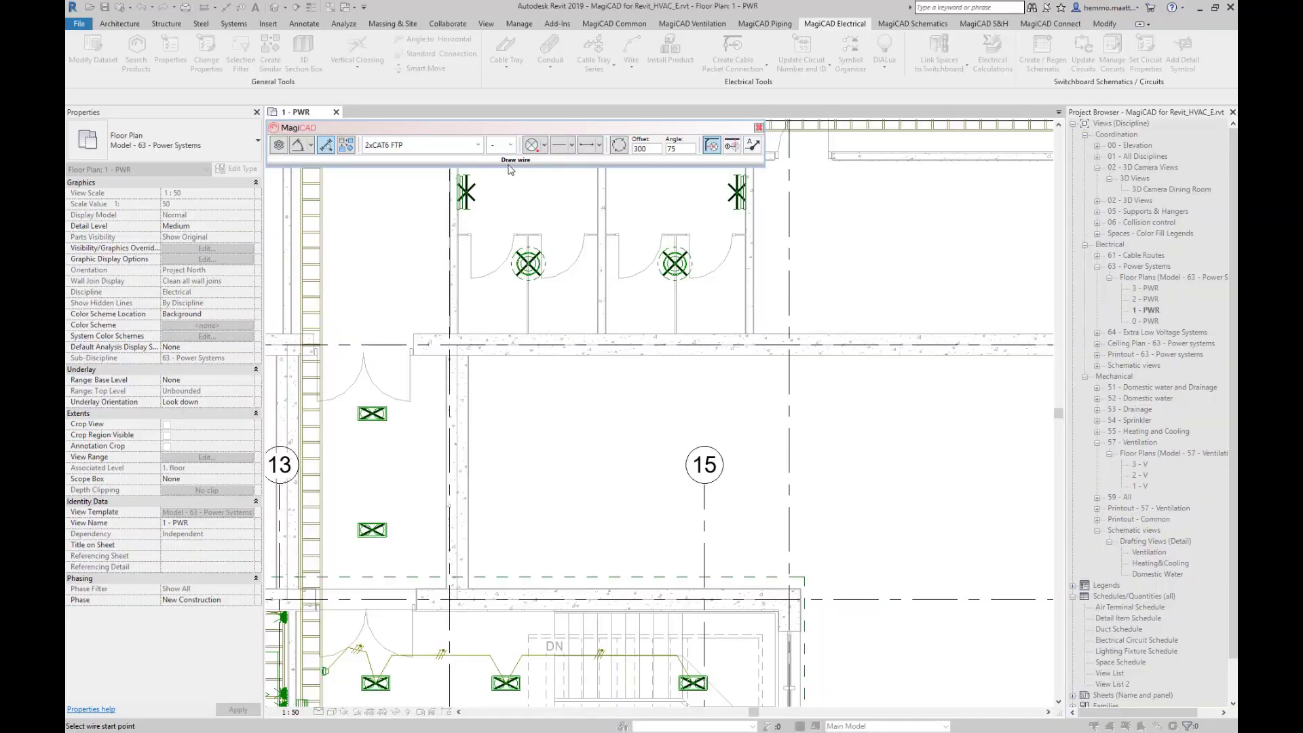
- Copy wire settings from the existing MMJ 3x1,5S wire near the stairs (offset 400, angle 60)
{"action": "left_click", "coordinate": [478, 145]}
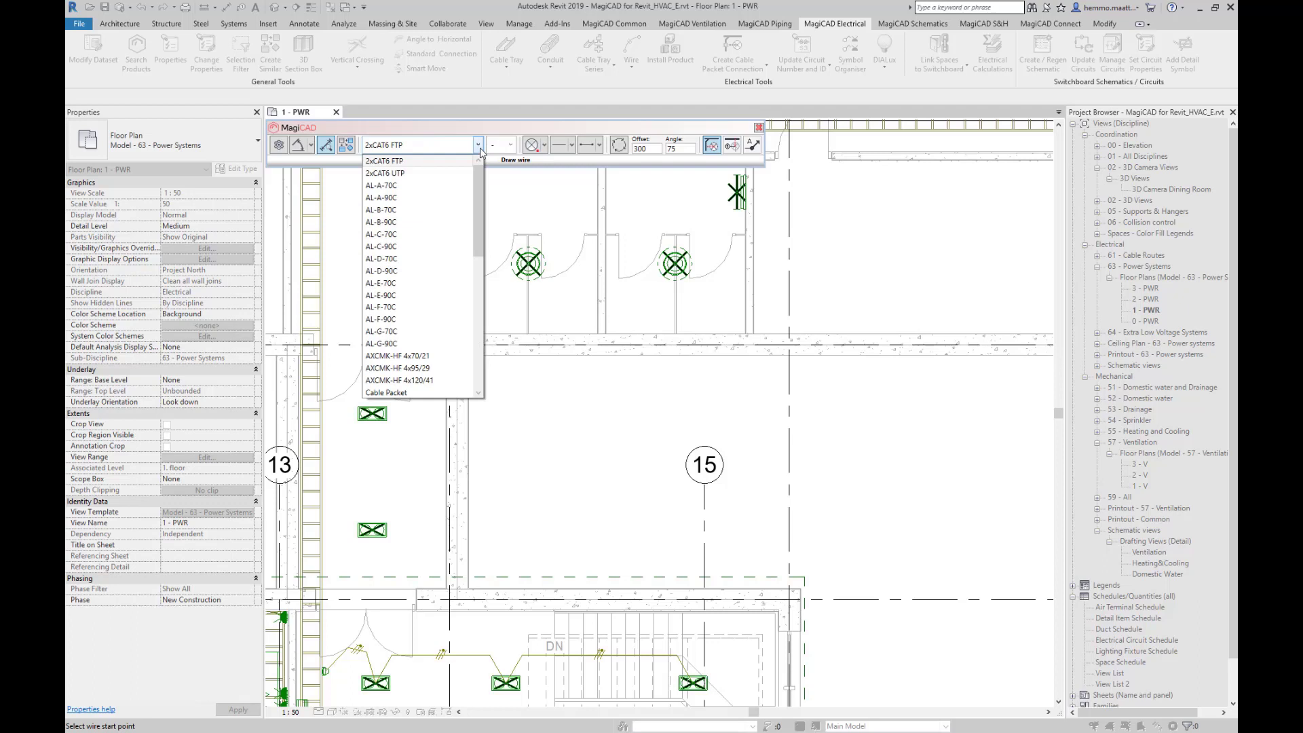
{"action": "left_click", "coordinate": [478, 146]}
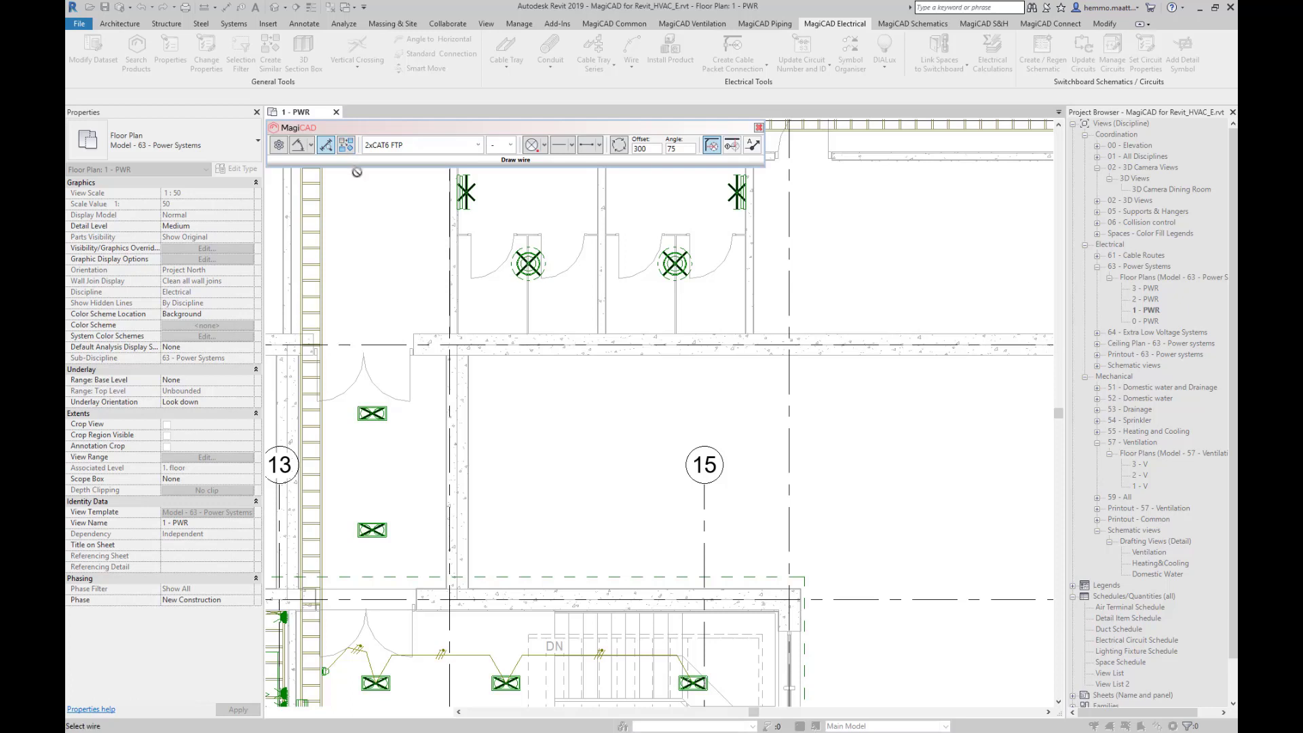
{"action": "mouse_move", "coordinate": [462, 660]}
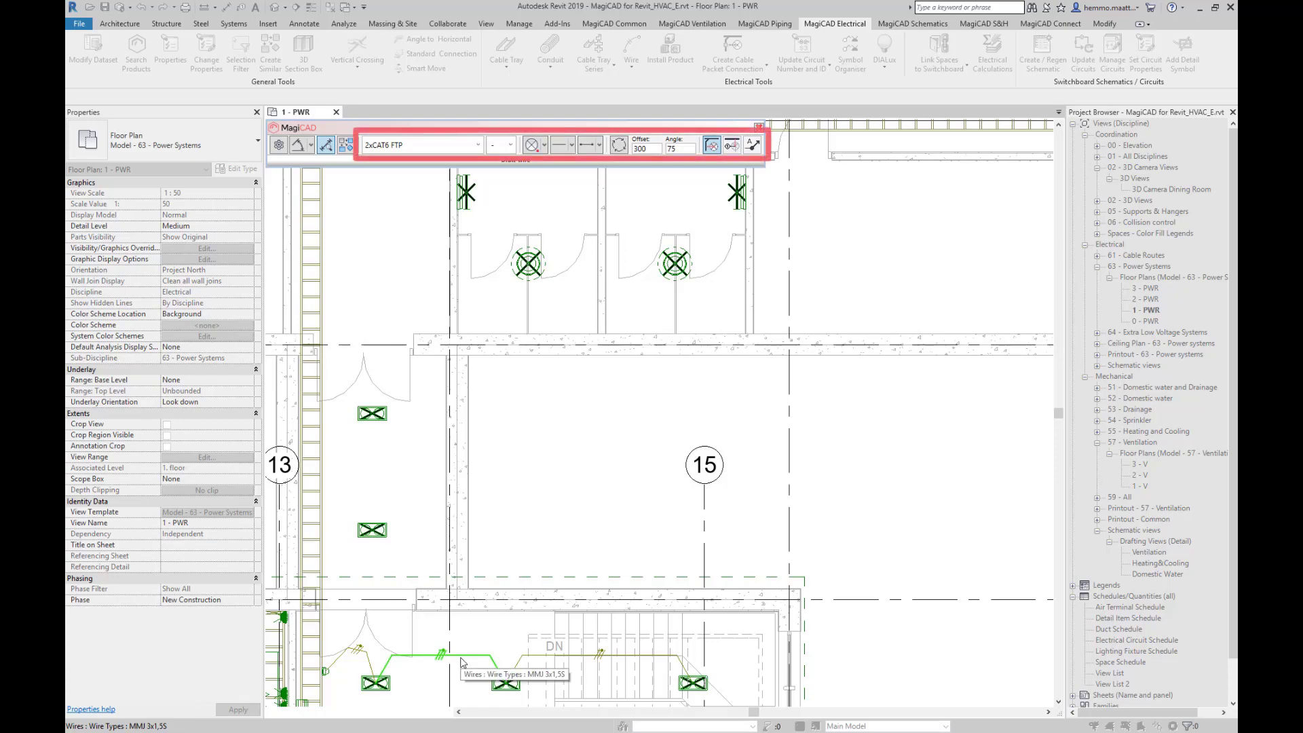
{"action": "left_click", "coordinate": [420, 145]}
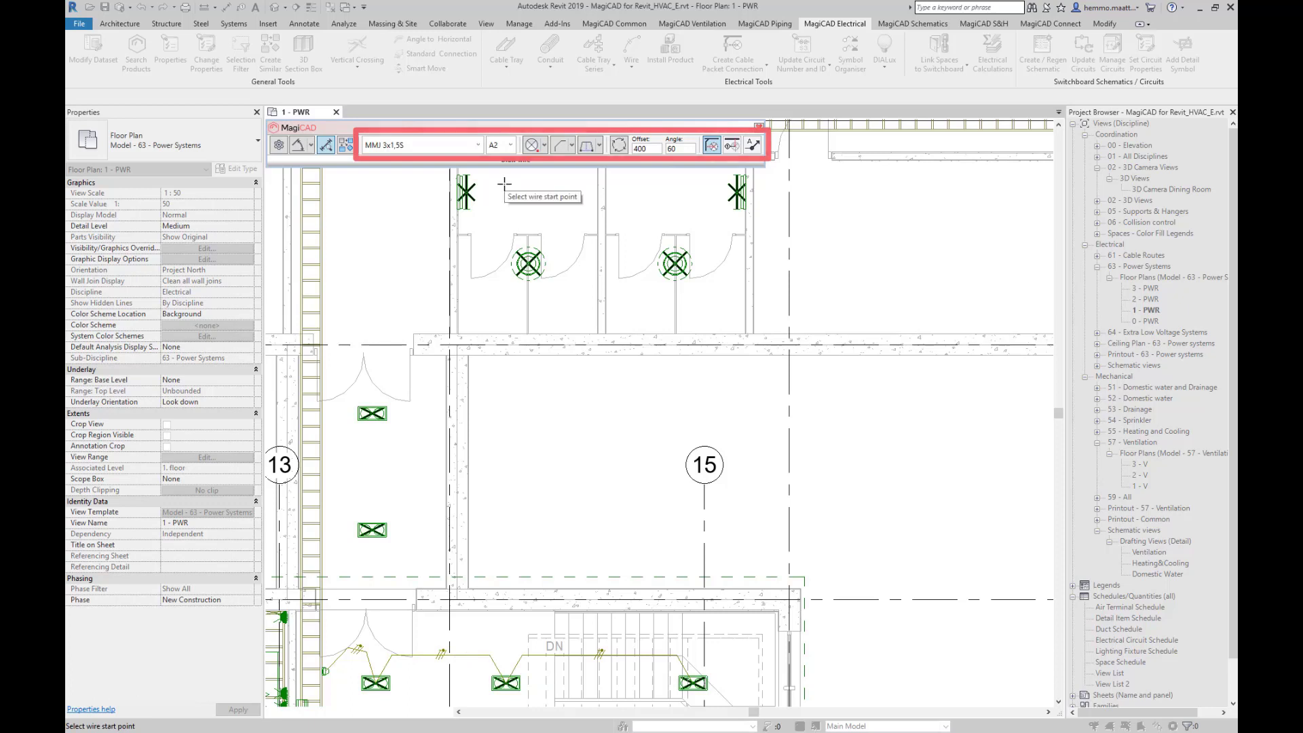
- Set the wire connection angle to 45 and choose Direct routing
{"action": "left_click", "coordinate": [533, 144]}
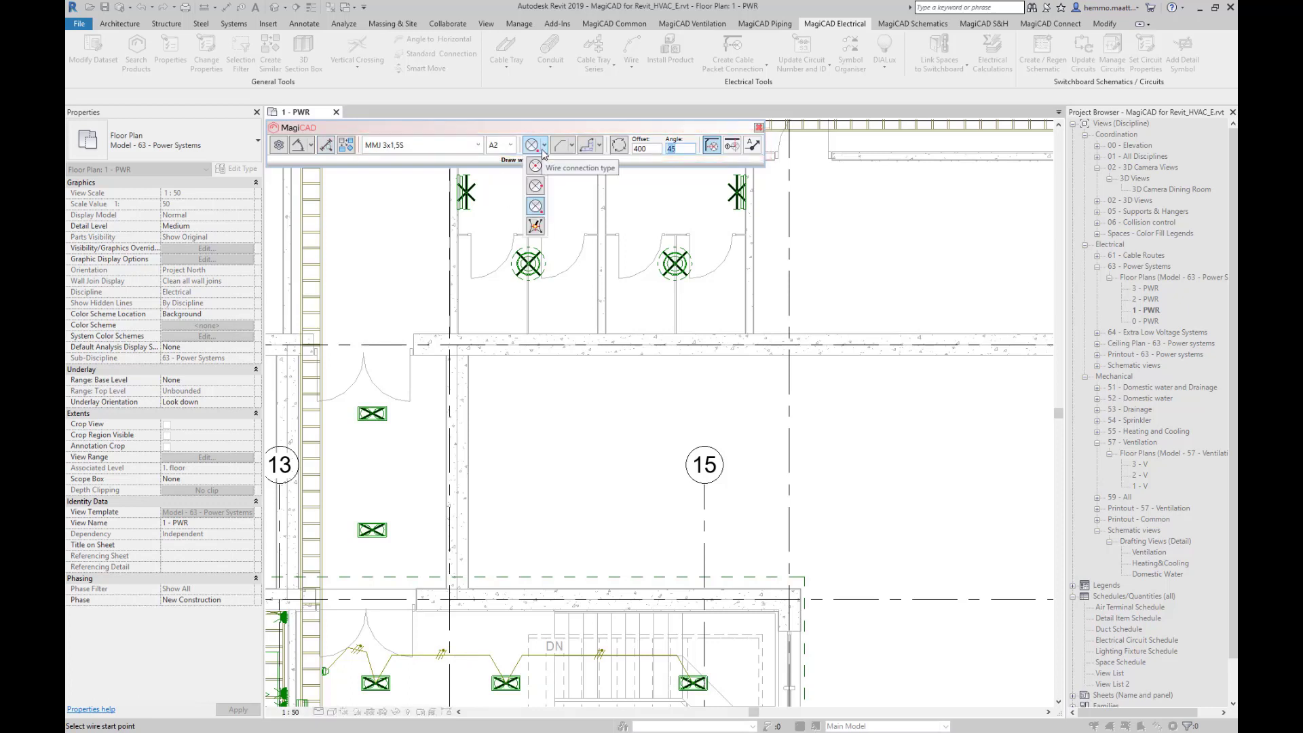
{"action": "mouse_move", "coordinate": [535, 164]}
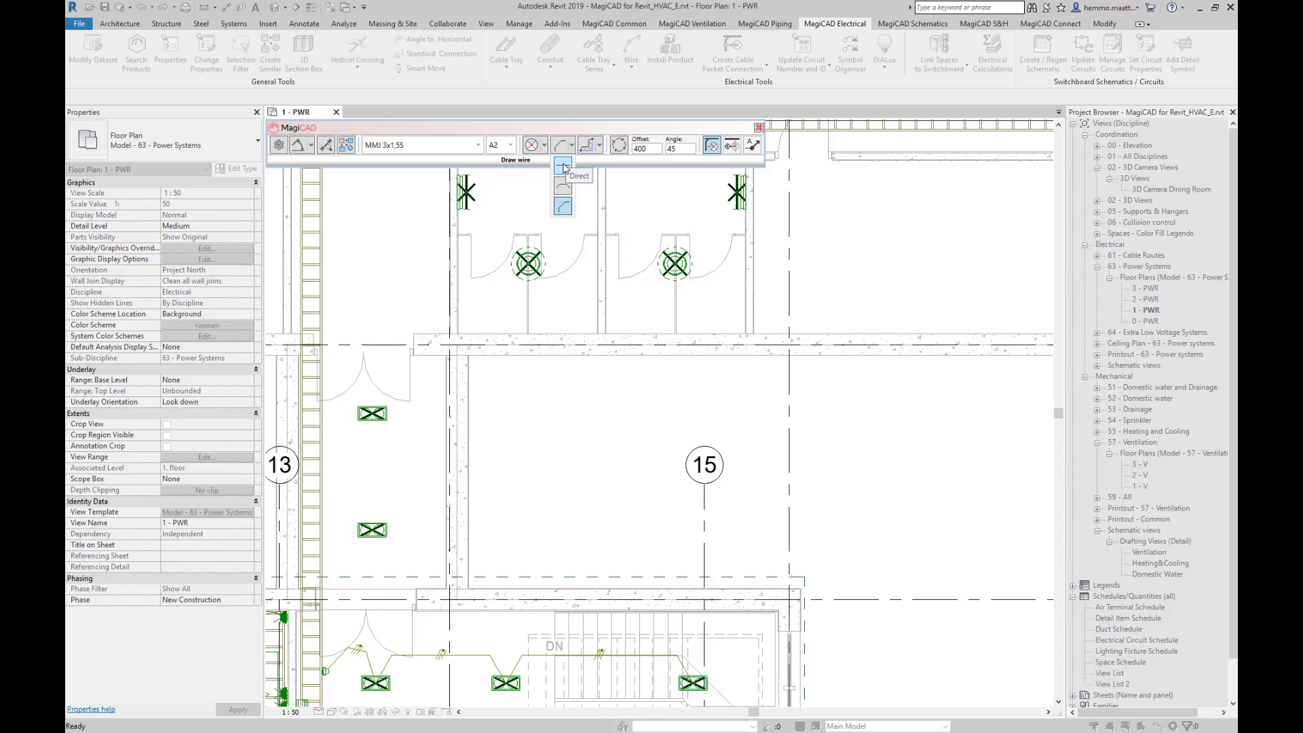
{"action": "left_click", "coordinate": [592, 145]}
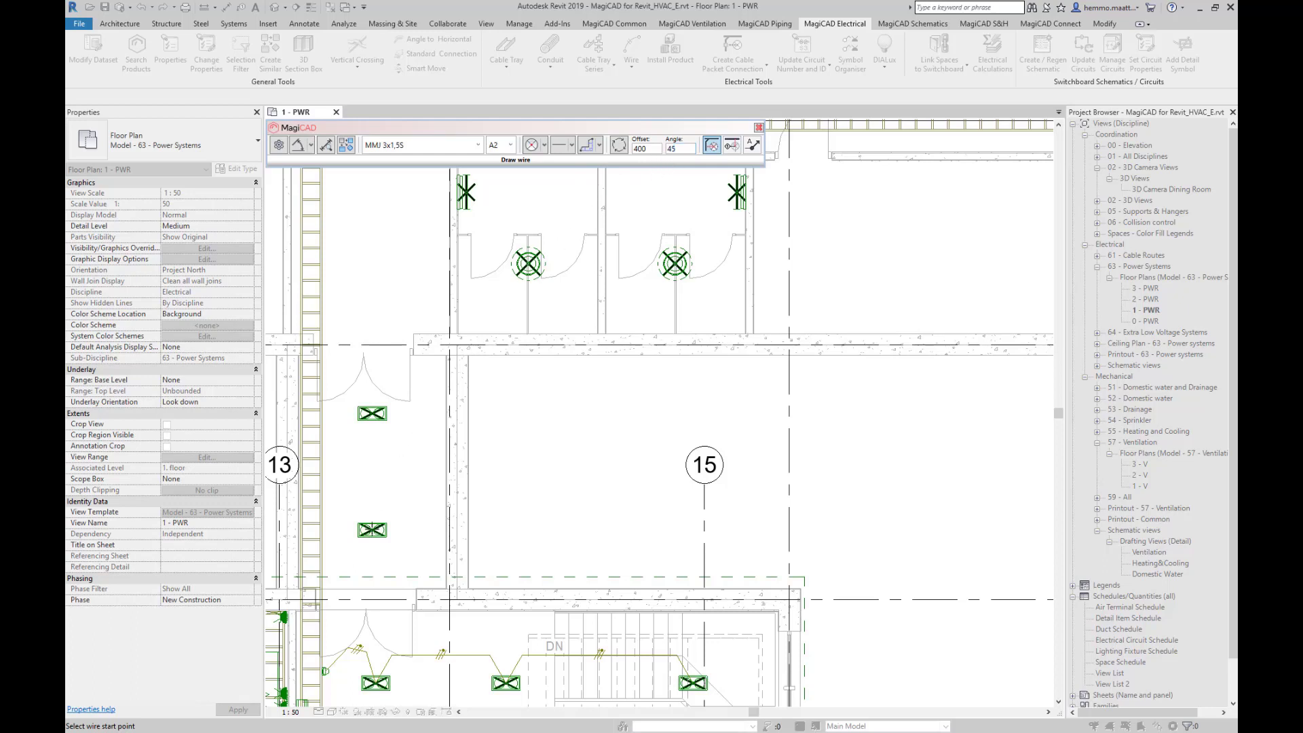
- Wire a left fixture to the right light fixture with offset 300
{"action": "left_click", "coordinate": [373, 413]}
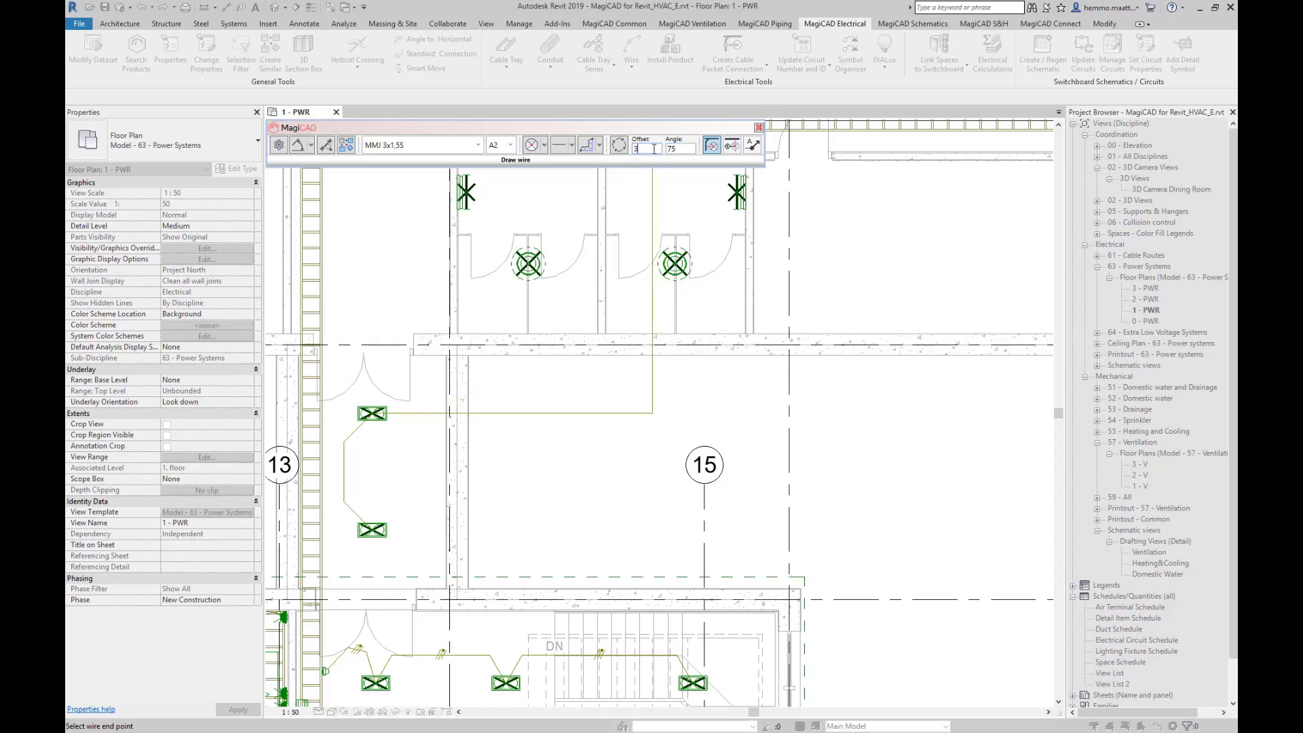
{"action": "type", "text": "300"}
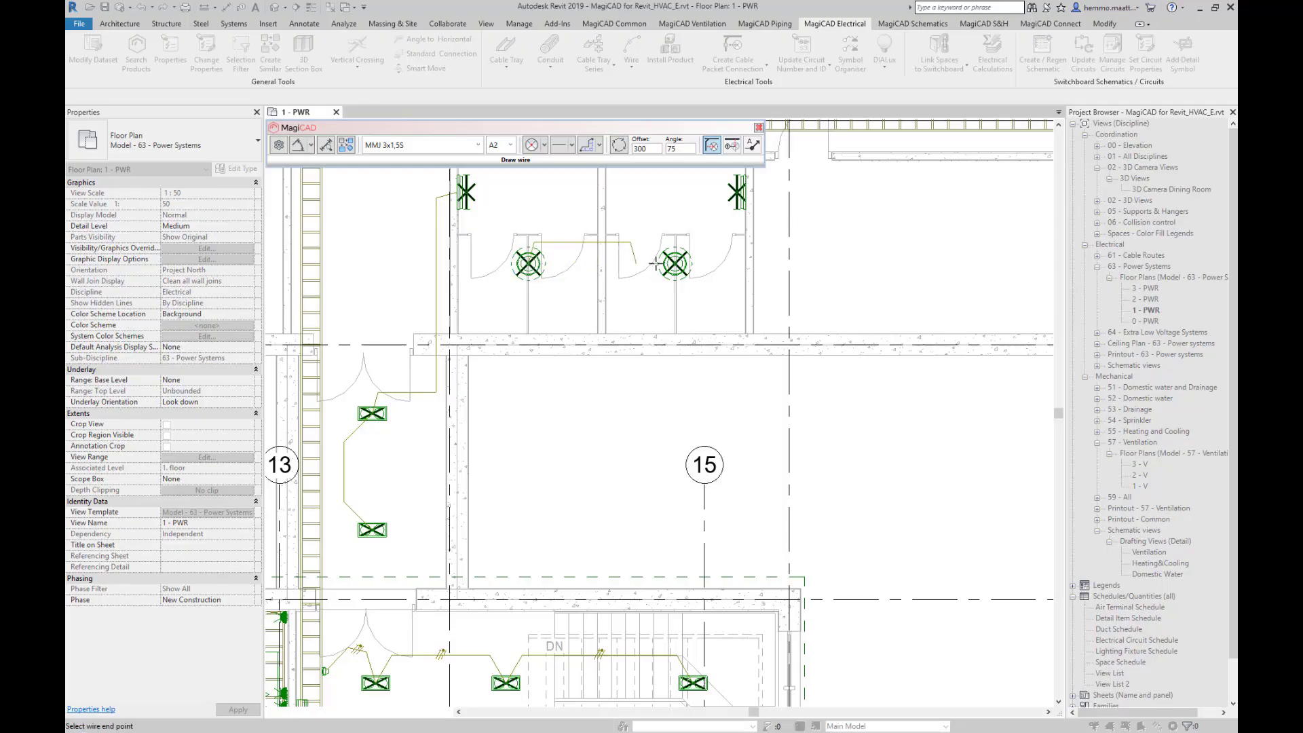
{"action": "left_click", "coordinate": [675, 265]}
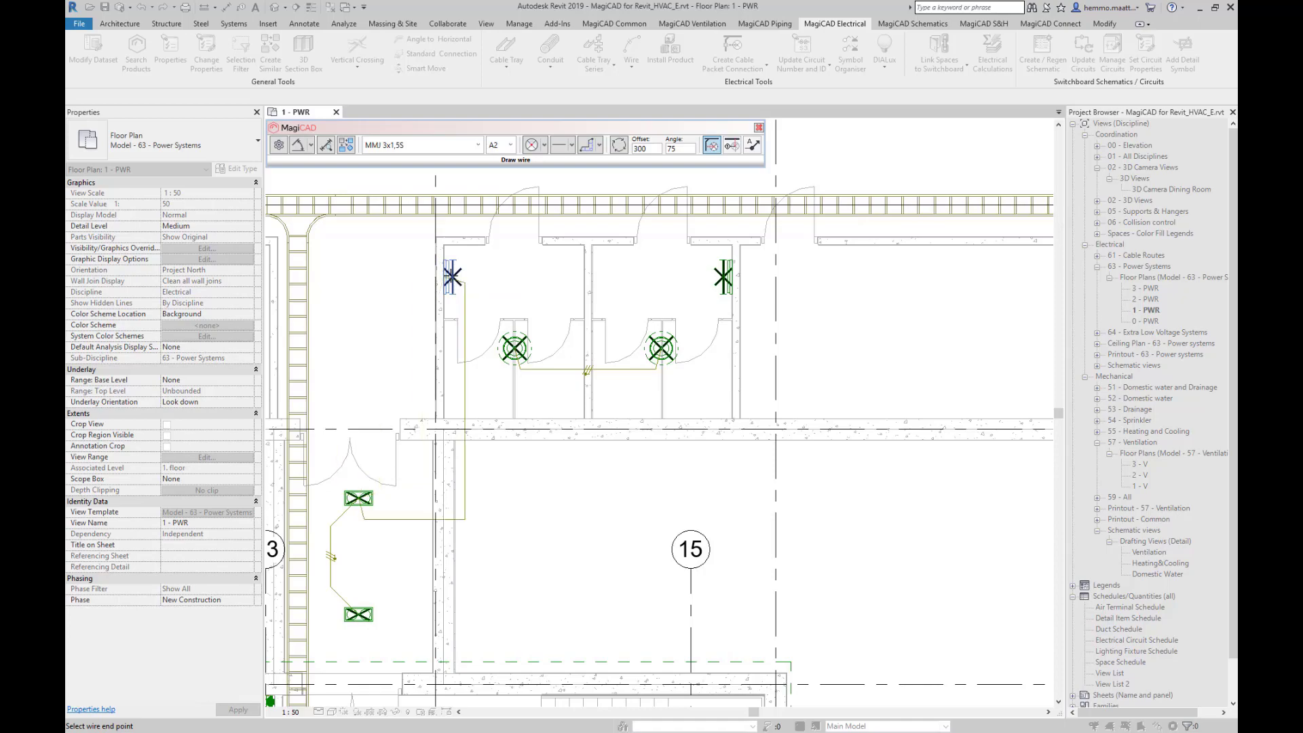
- Draw a wire from the fixture leftward and up toward the cable tray with offset 700, angle 45
{"action": "left_click", "coordinate": [279, 145]}
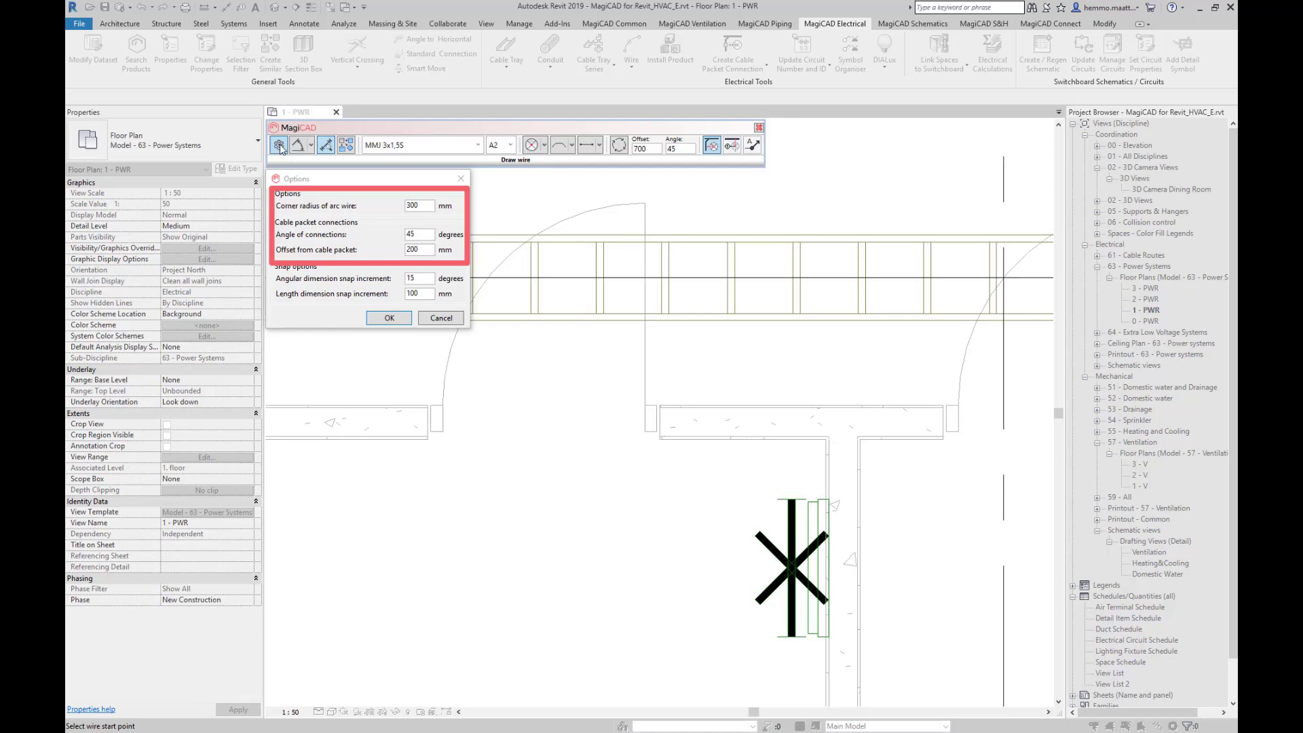
{"action": "left_click", "coordinate": [388, 318]}
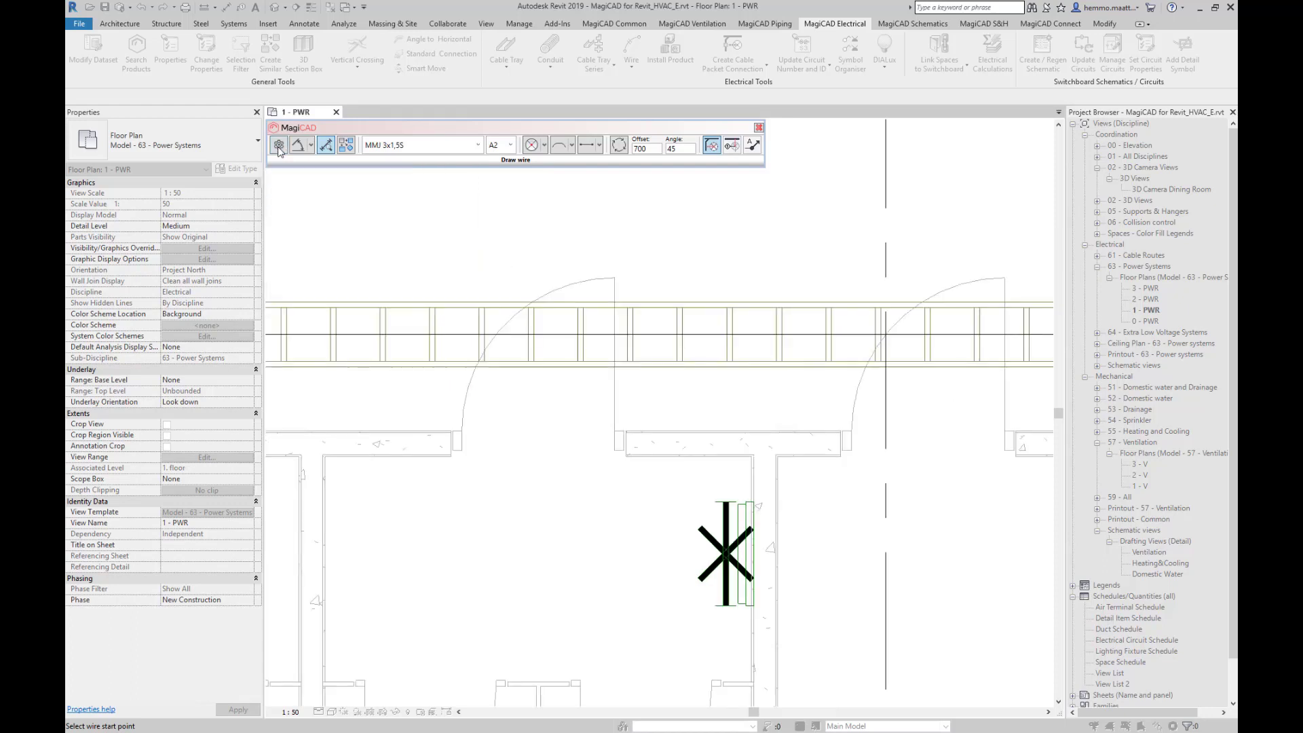
{"action": "mouse_move", "coordinate": [325, 145]}
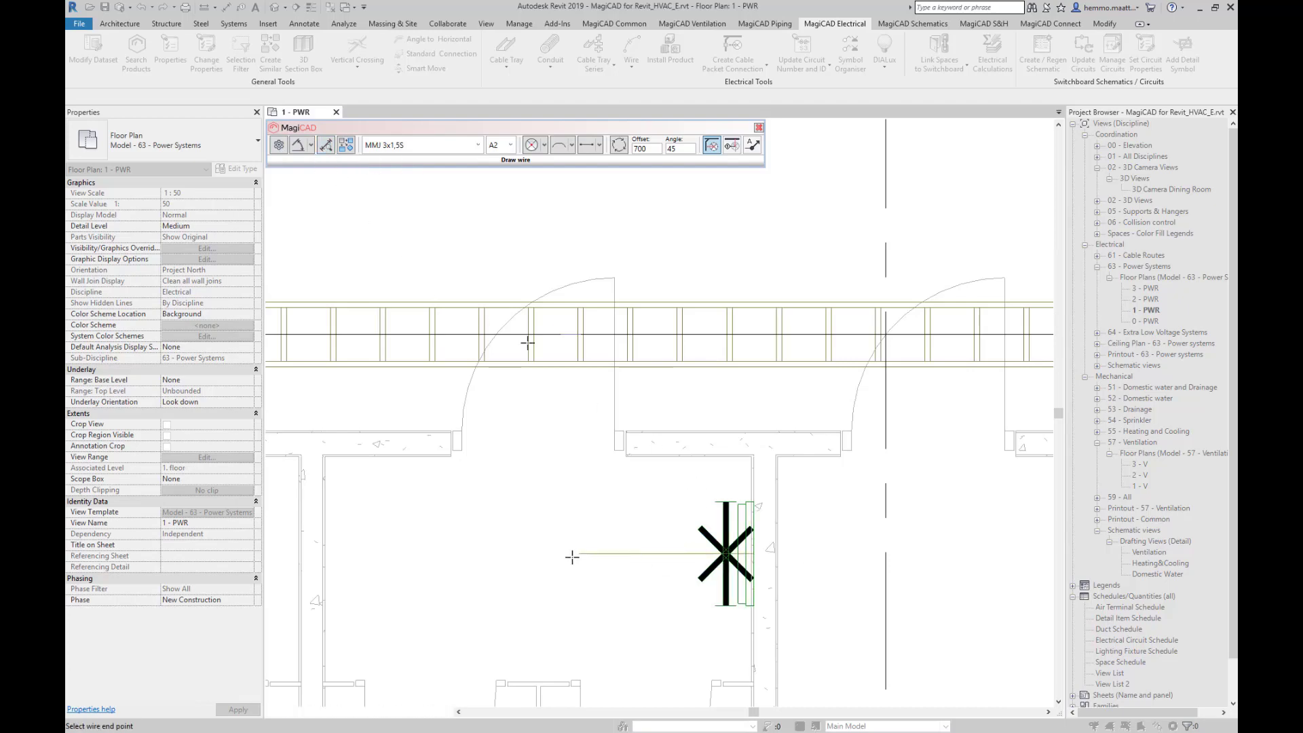
{"action": "left_click", "coordinate": [528, 344]}
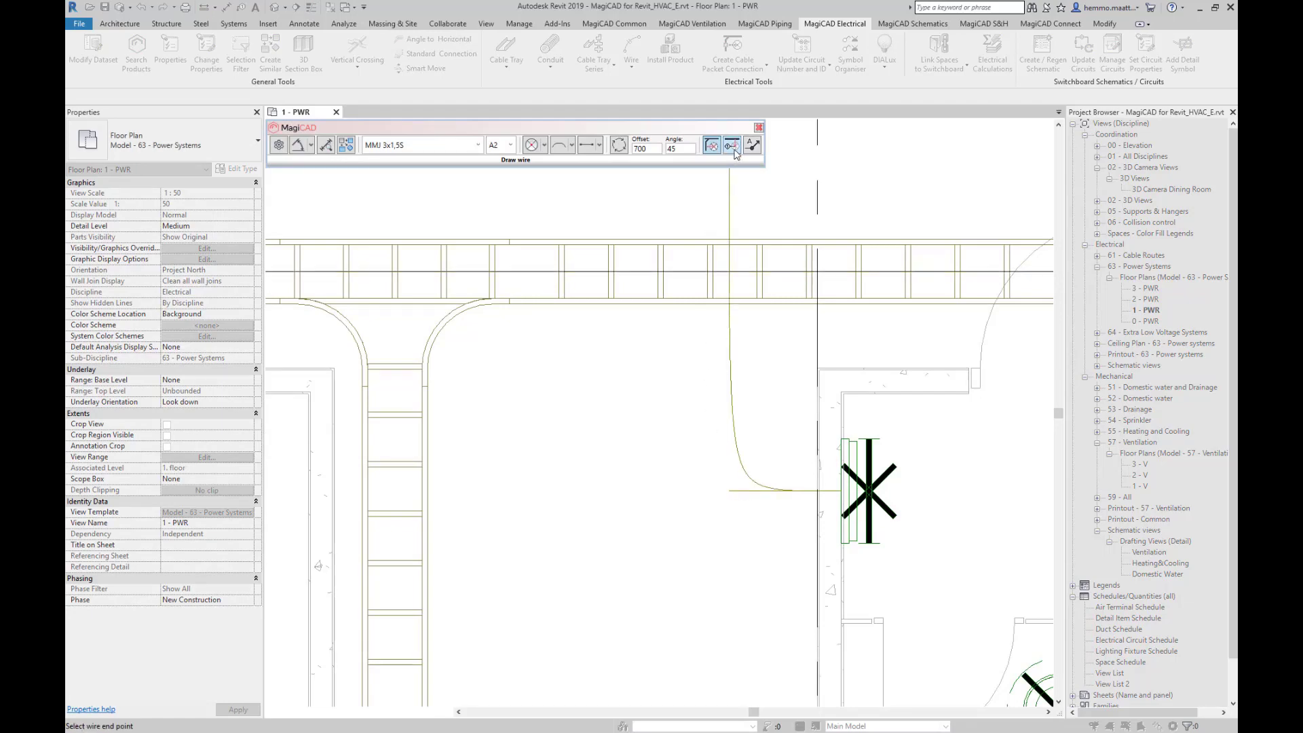
{"action": "mouse_move", "coordinate": [733, 145]}
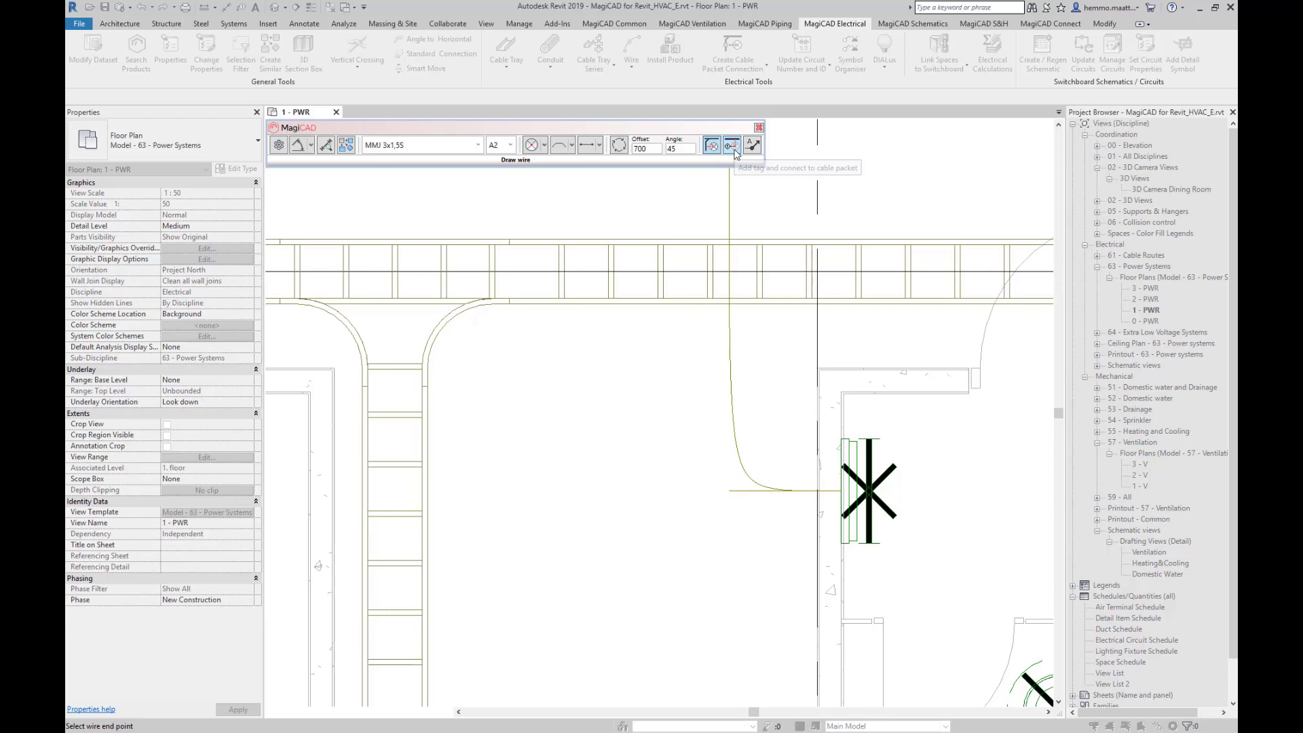
- Enable tagging and cable-packet connection with the MRVCircuitTag_Wires_circle_LEFT_GEN tag
{"action": "left_click", "coordinate": [732, 145]}
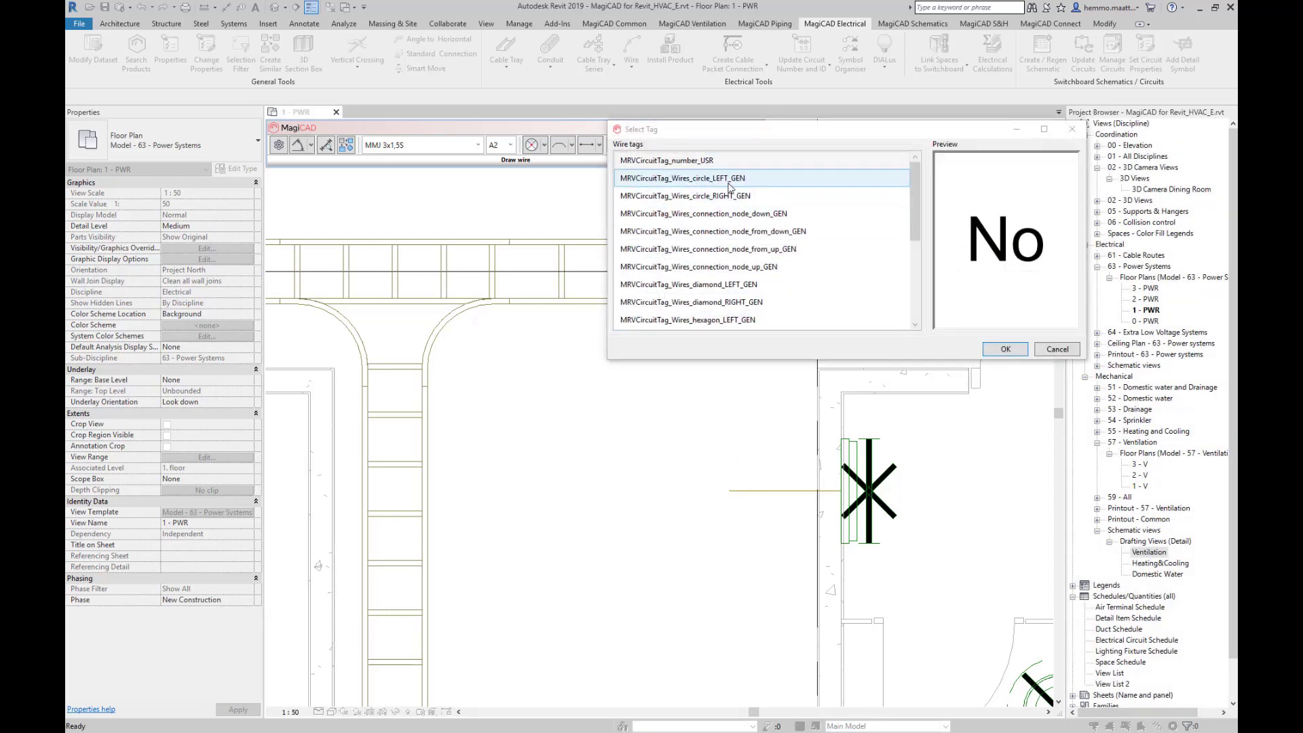
{"action": "left_click", "coordinate": [682, 178]}
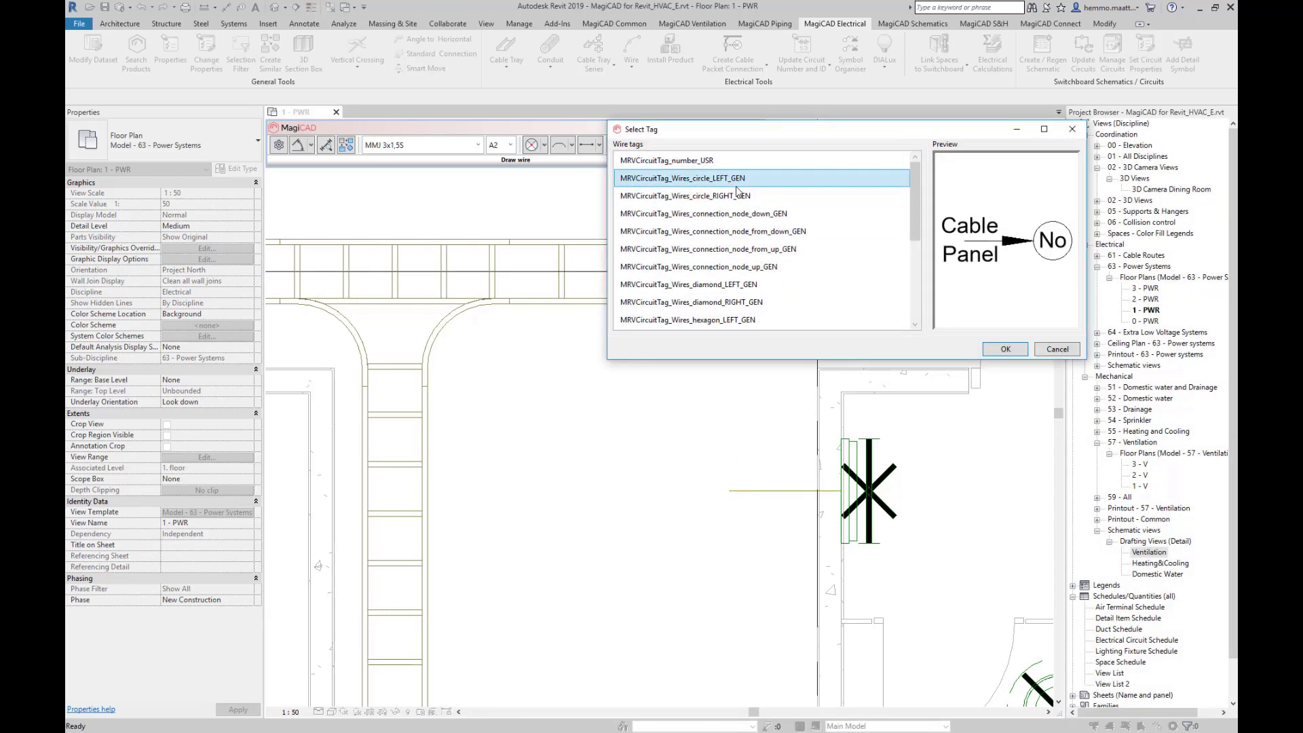
{"action": "left_click", "coordinate": [1005, 349]}
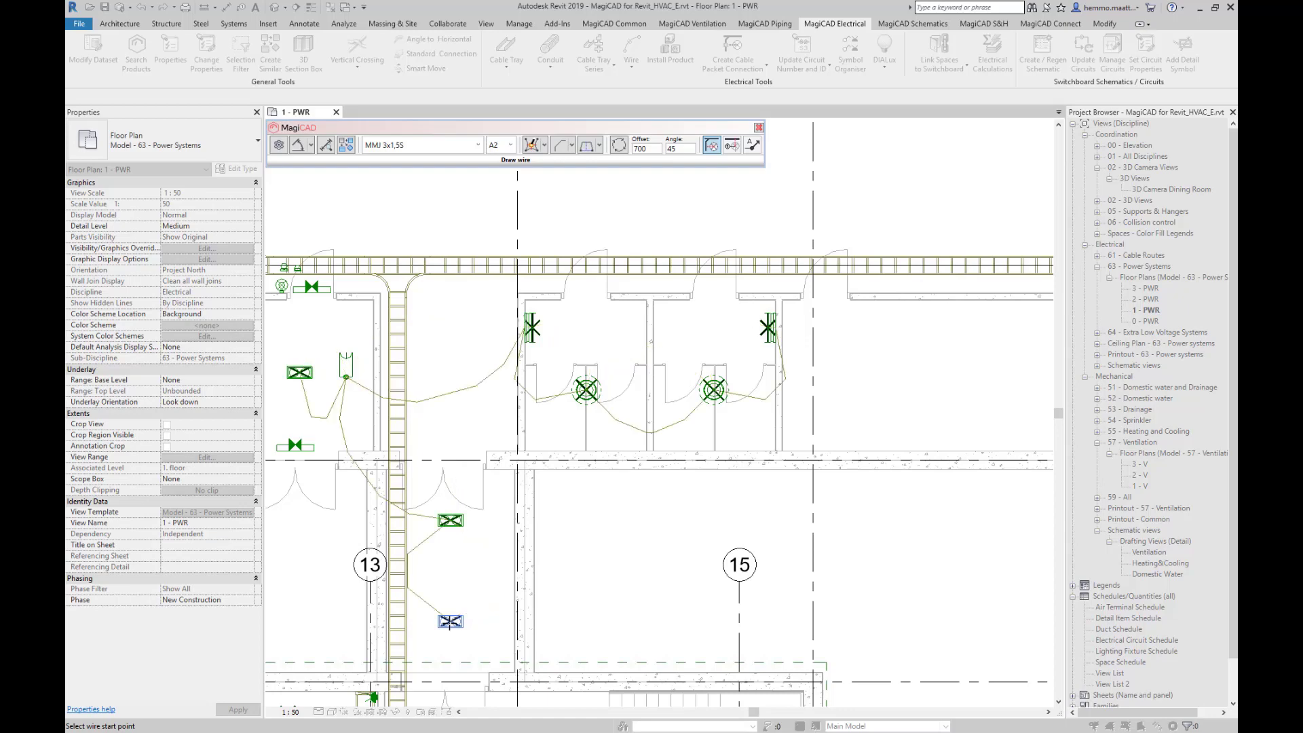
- Try orthogonal wire routing from the fixtures to the cable packet
{"action": "left_click", "coordinate": [591, 145]}
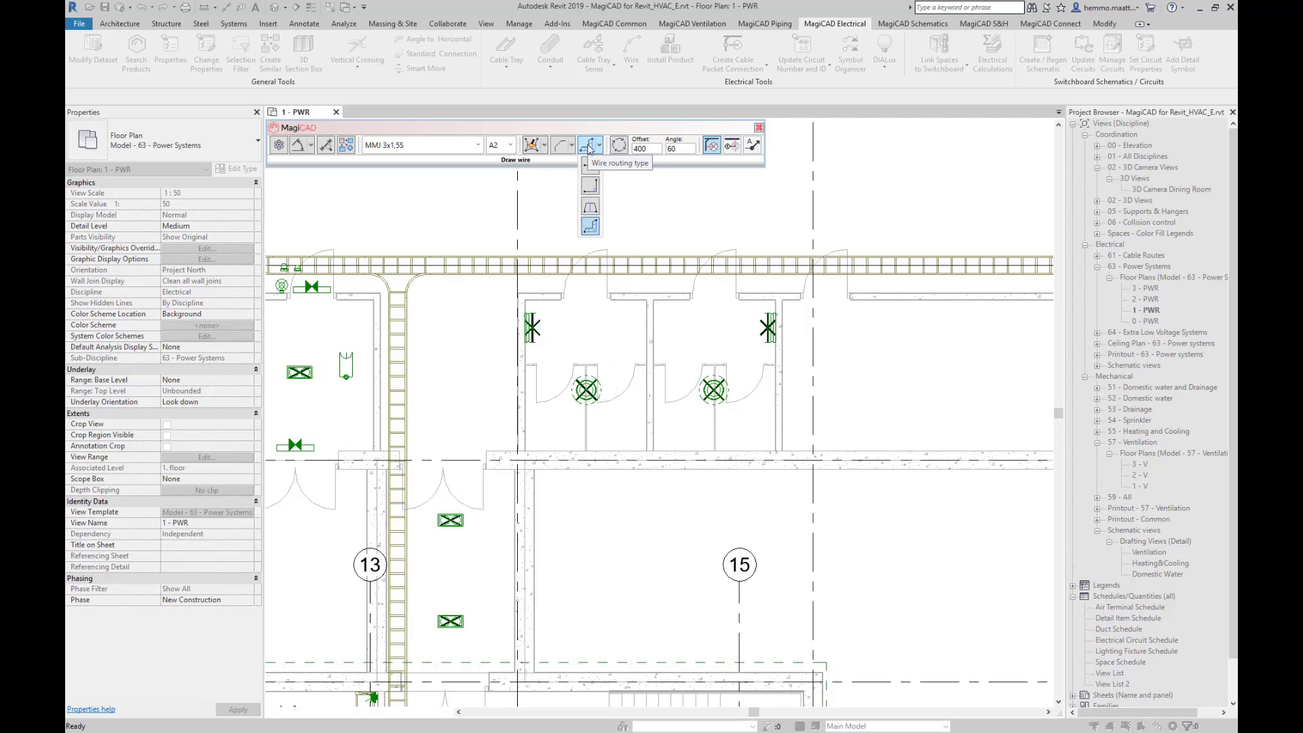
{"action": "left_click", "coordinate": [590, 226]}
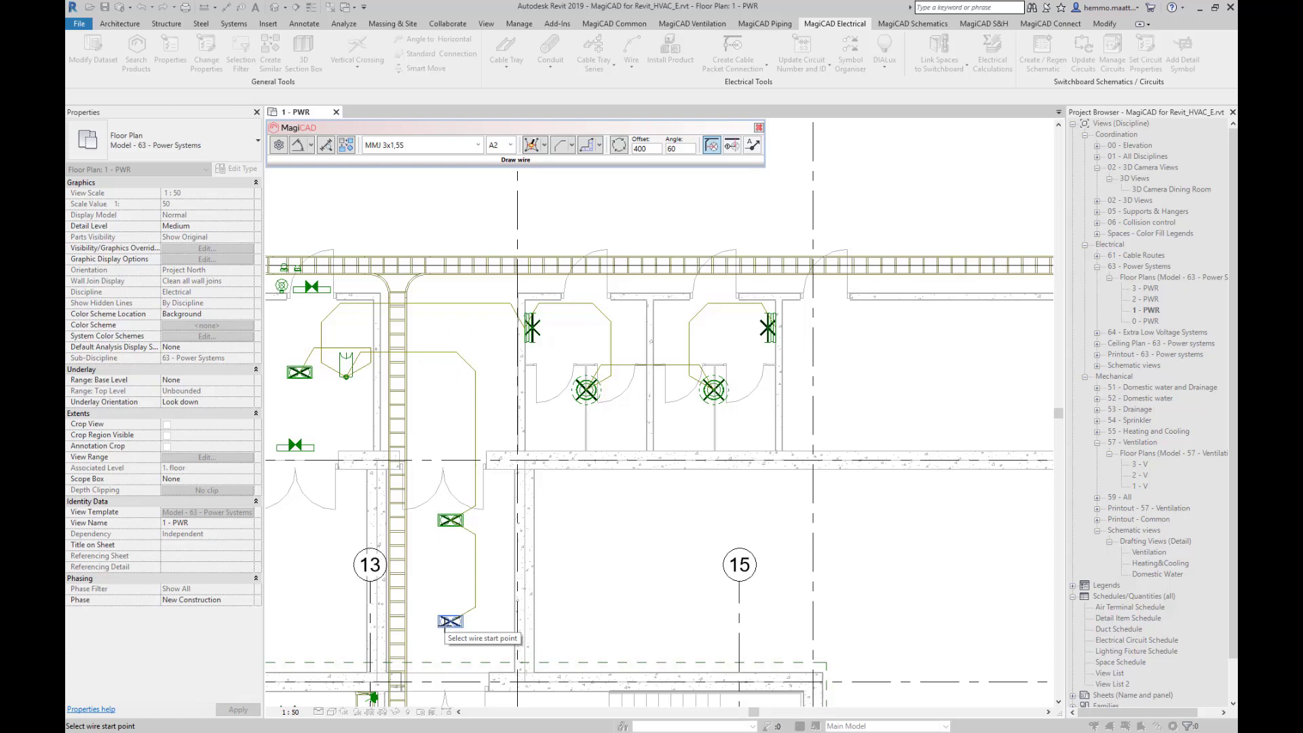
{"action": "left_click", "coordinate": [591, 145]}
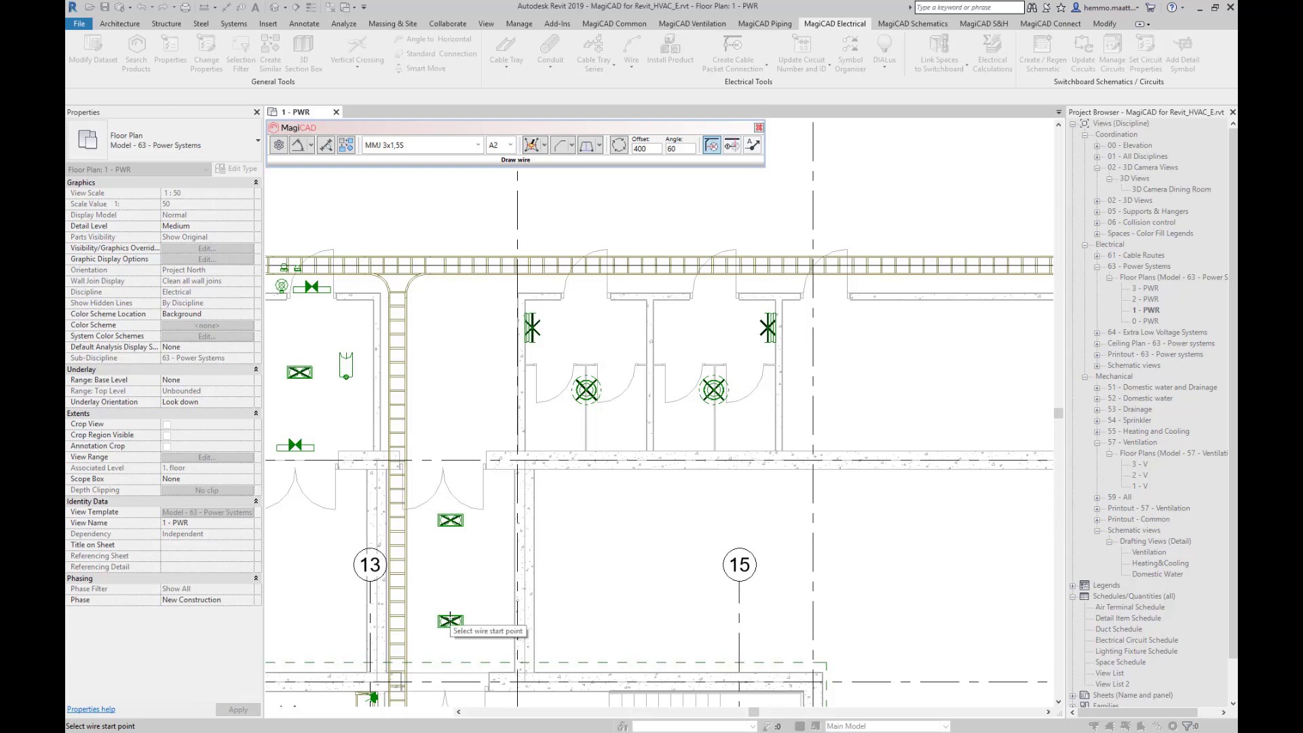
{"action": "left_click", "coordinate": [449, 621]}
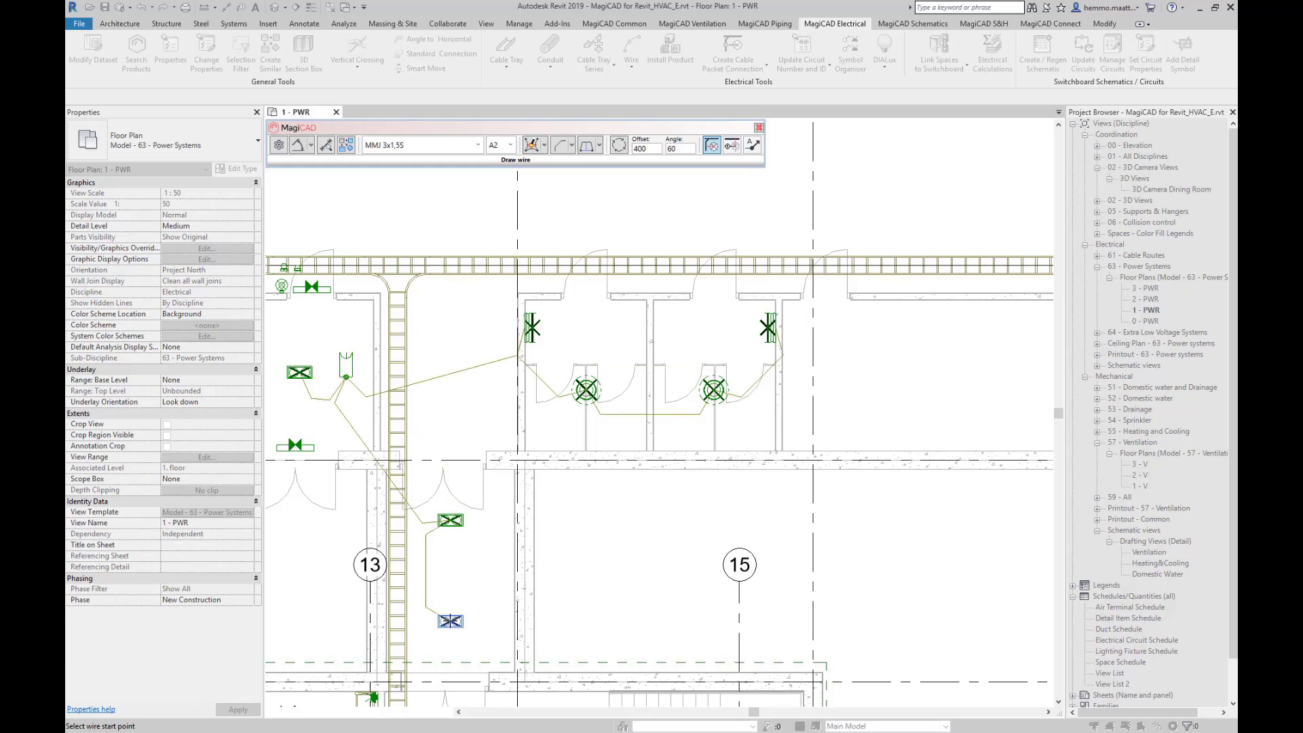
- Switch the wire routing style to smooth arcs with offset 400 and angle 60
{"action": "left_click", "coordinate": [562, 145]}
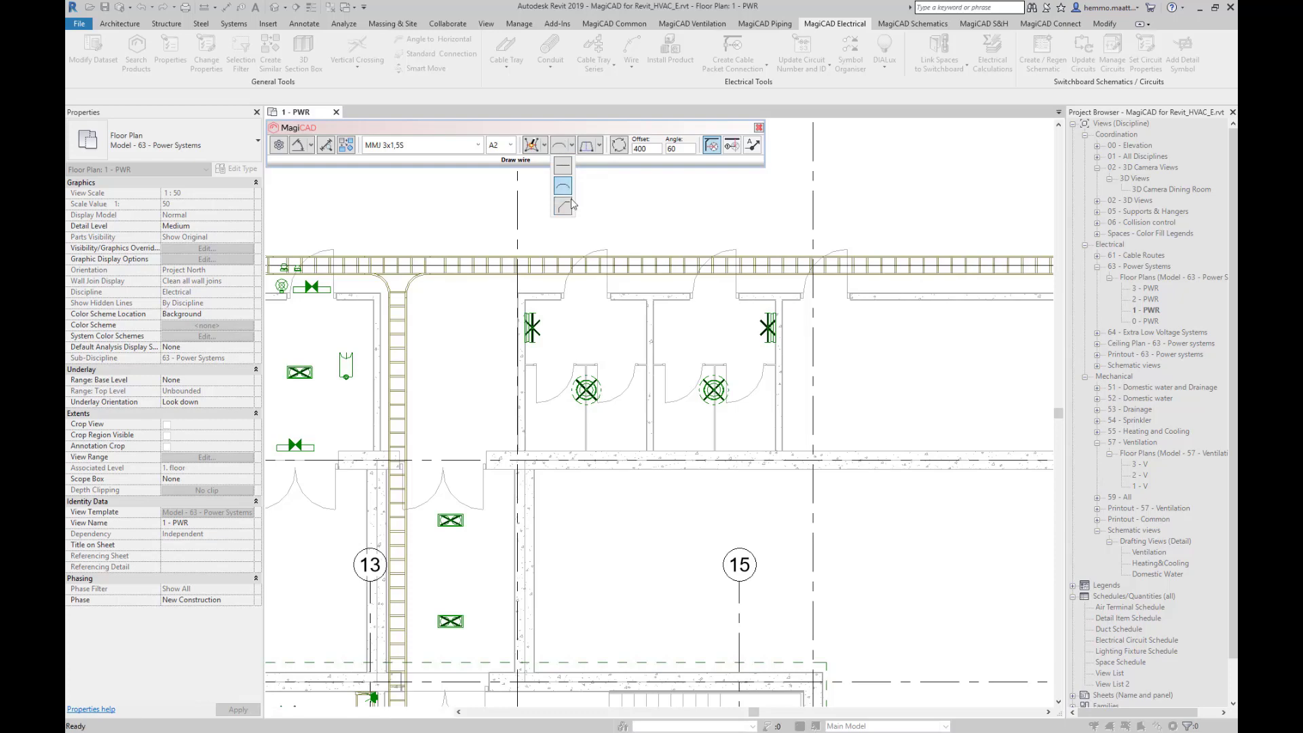
{"action": "left_click", "coordinate": [562, 184]}
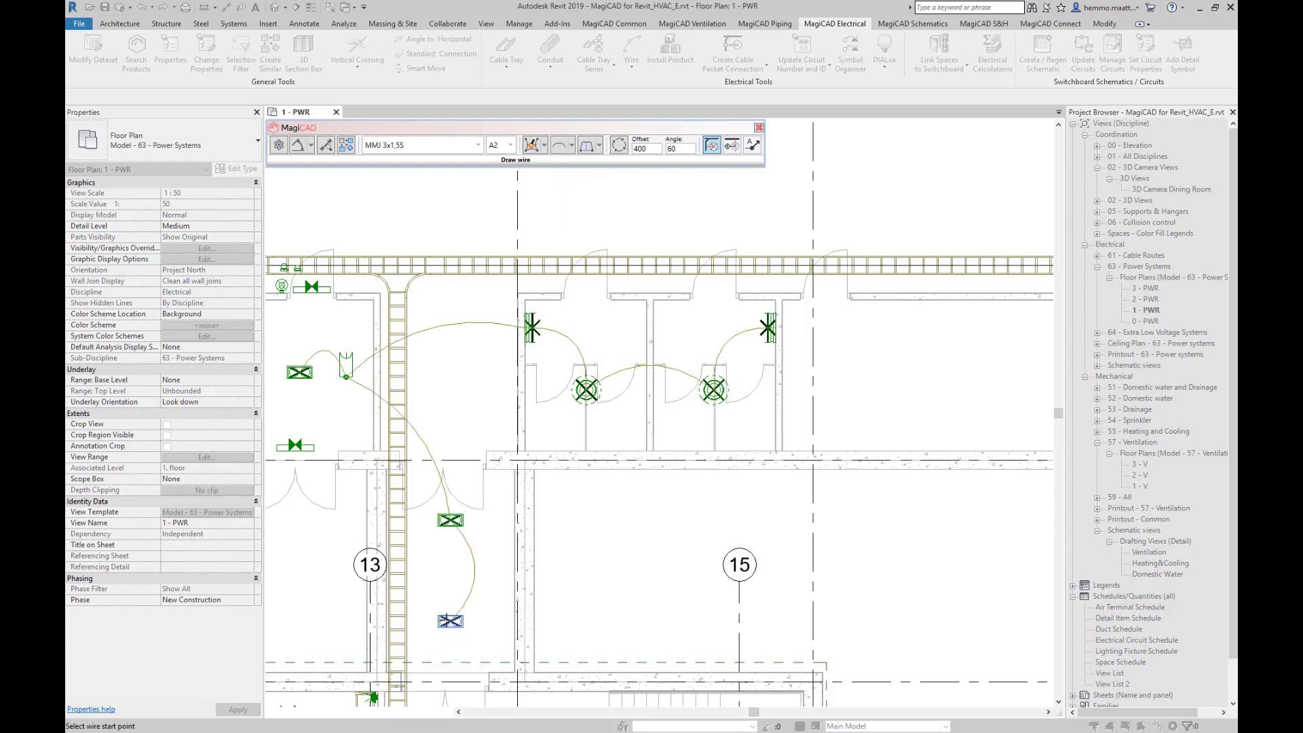
- Choose rounded-corner routing and redraw the fixture wires with offset 500, angle 45
{"action": "left_click", "coordinate": [564, 146]}
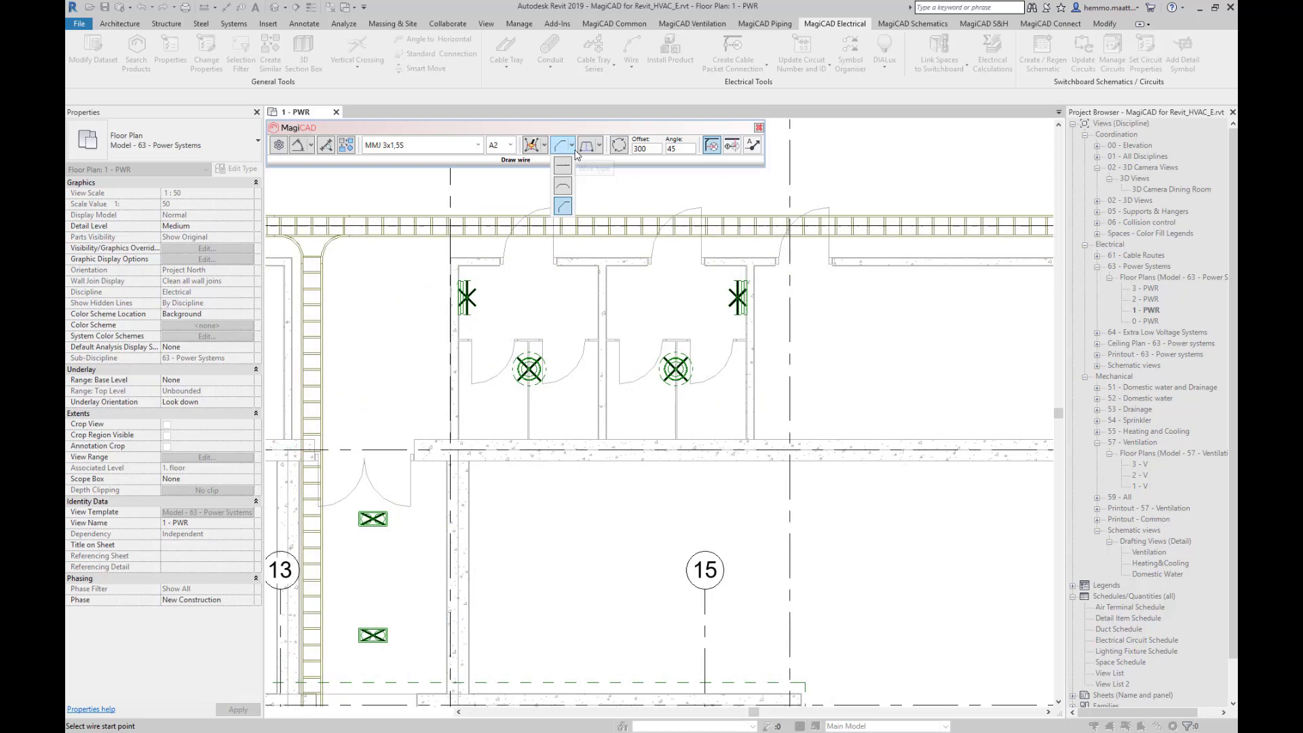
{"action": "mouse_move", "coordinate": [562, 206]}
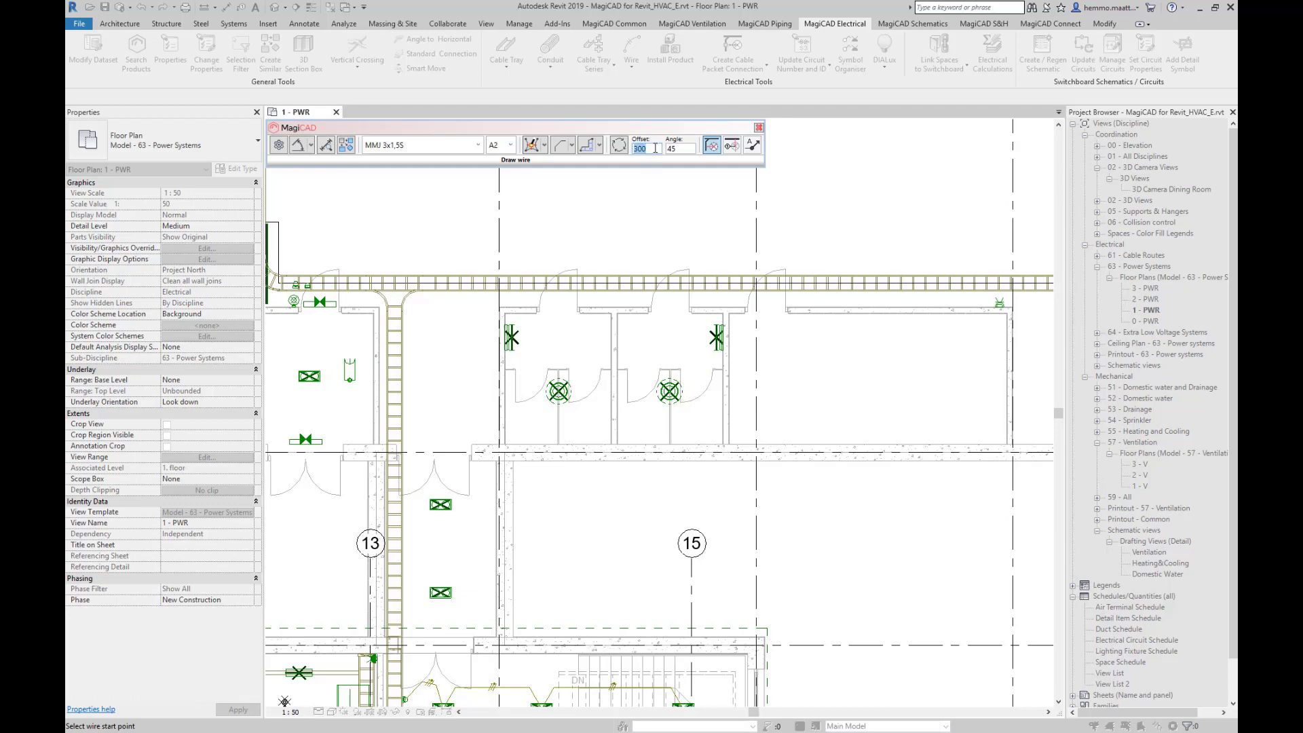
{"action": "type", "text": "500"}
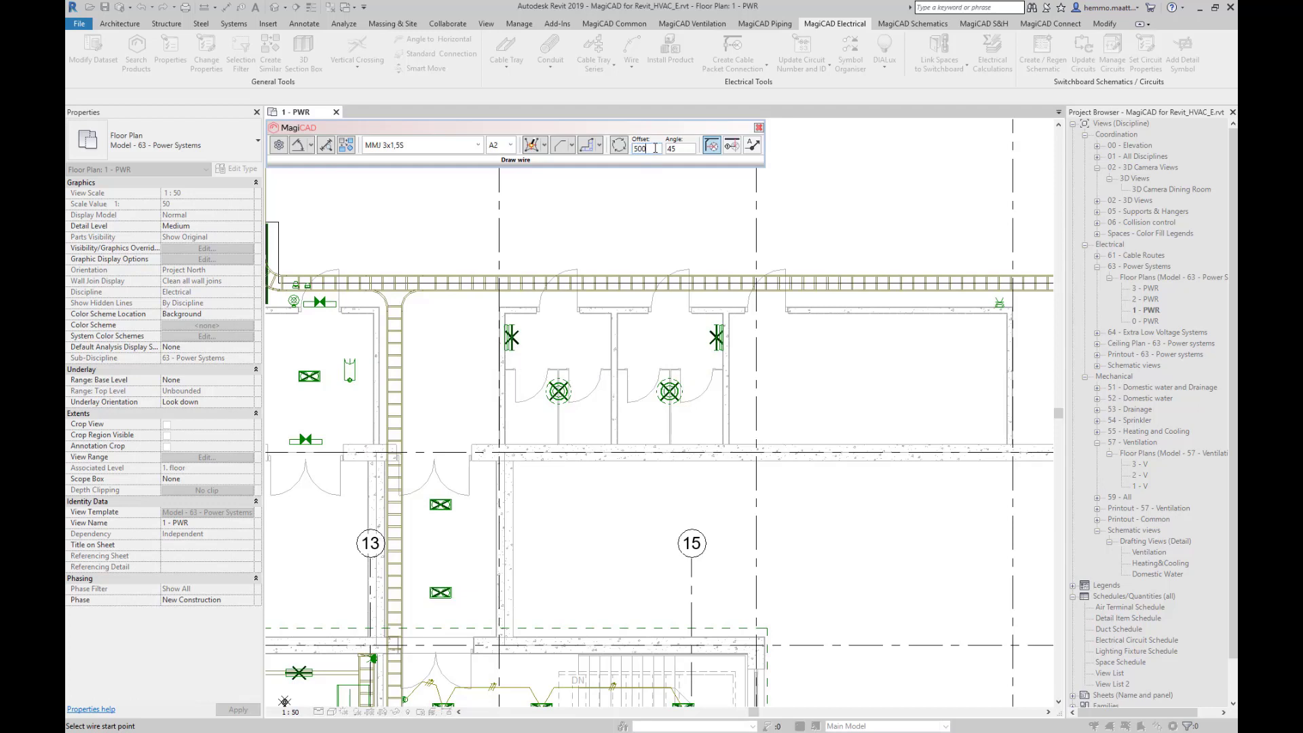
{"action": "left_click", "coordinate": [440, 594]}
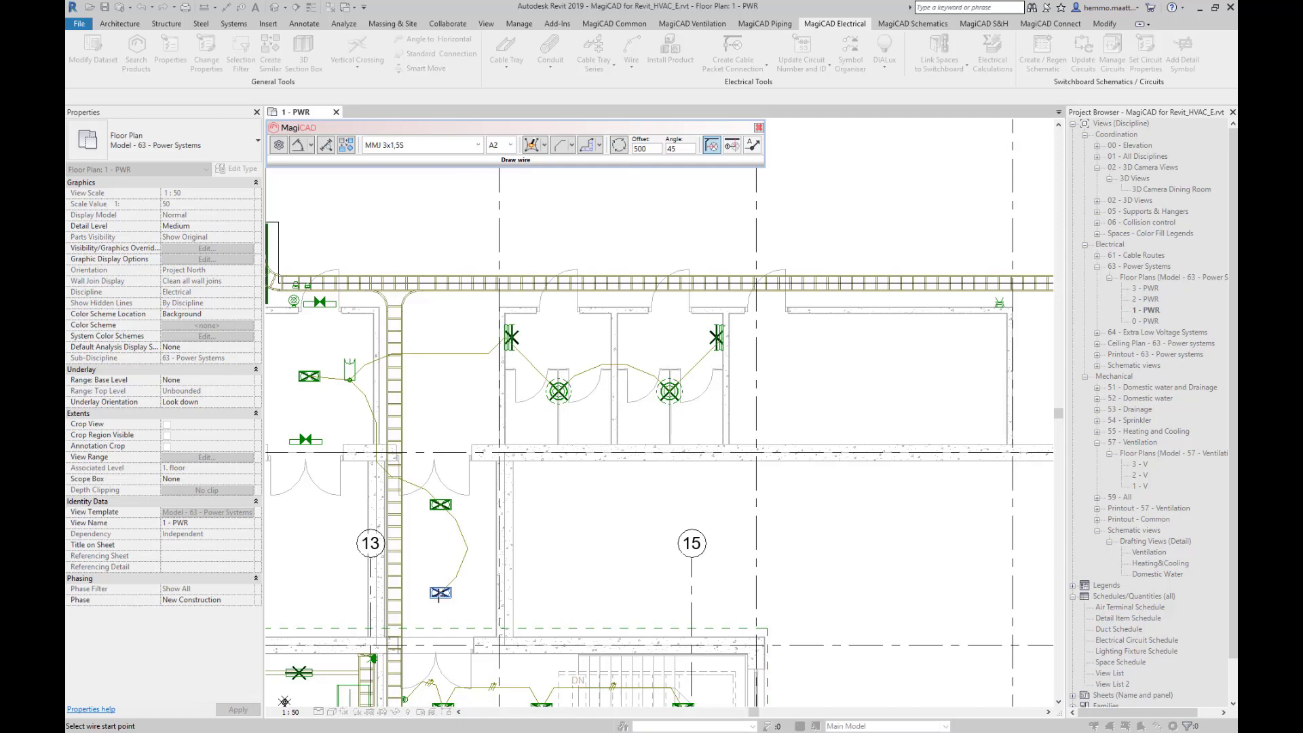